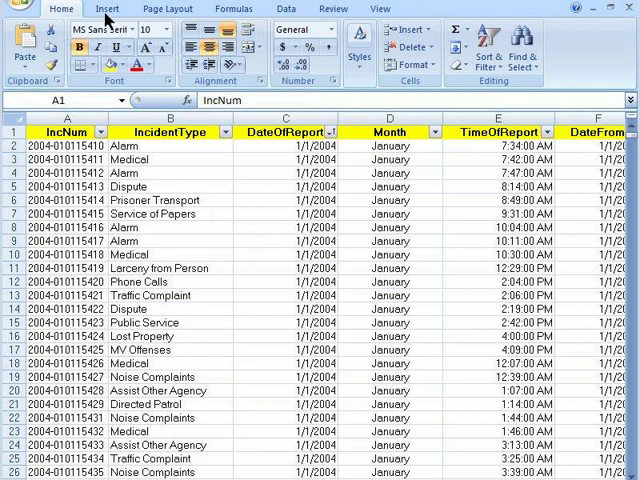
- Start a PivotTable from the incident data table, keeping the range and New Worksheet
click(96, 8)
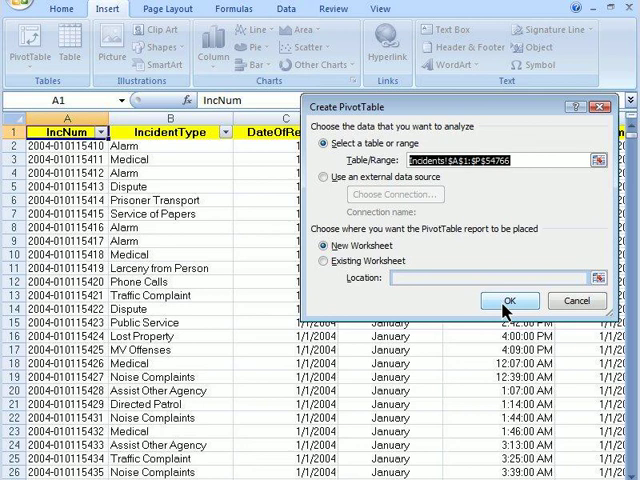
- Confirm the Create PivotTable dialog to place an empty PivotTable on a new worksheet
click(508, 300)
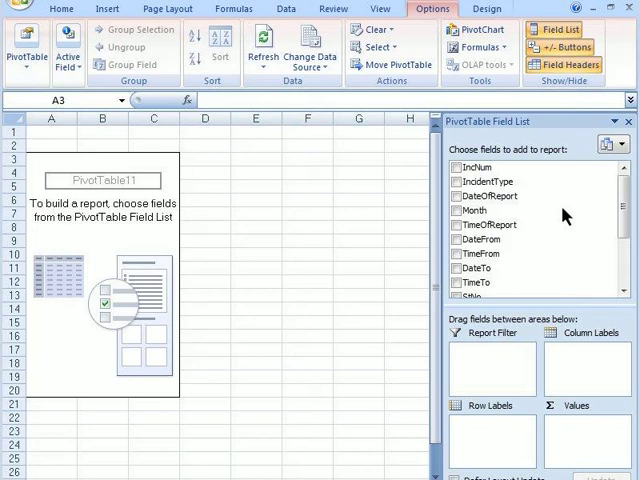
mouse_move(552, 220)
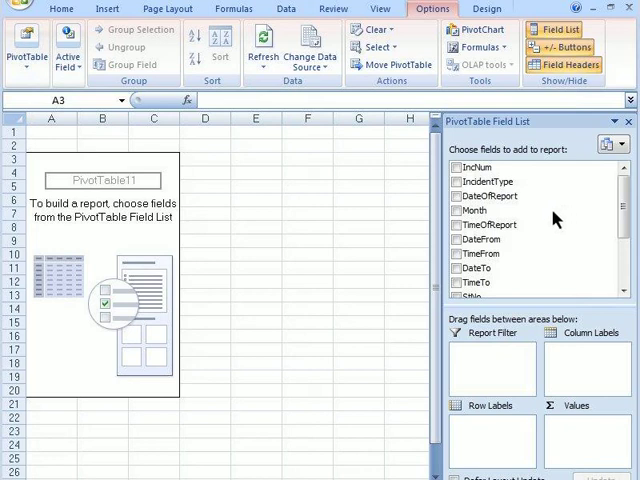
mouse_move(510, 204)
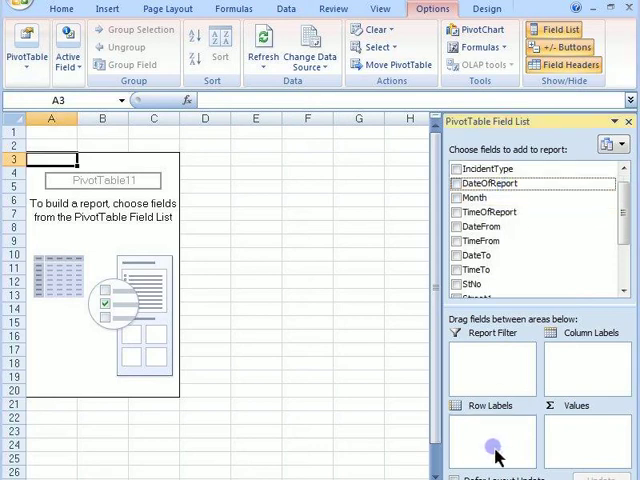
- Put DateOfReport in Row Labels and IncNum in Values as a count per date
click(456, 184)
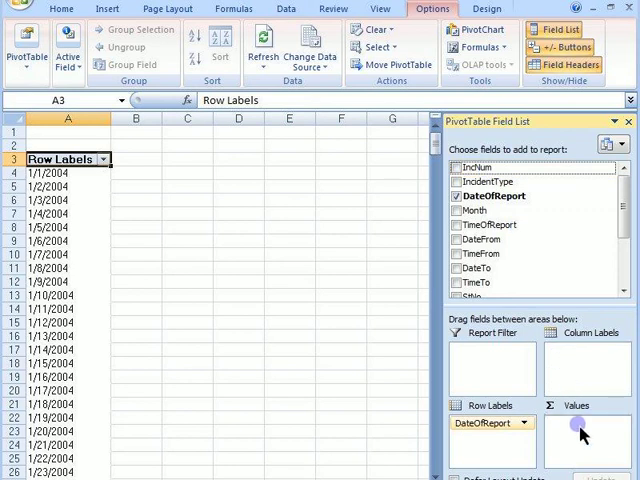
click(456, 168)
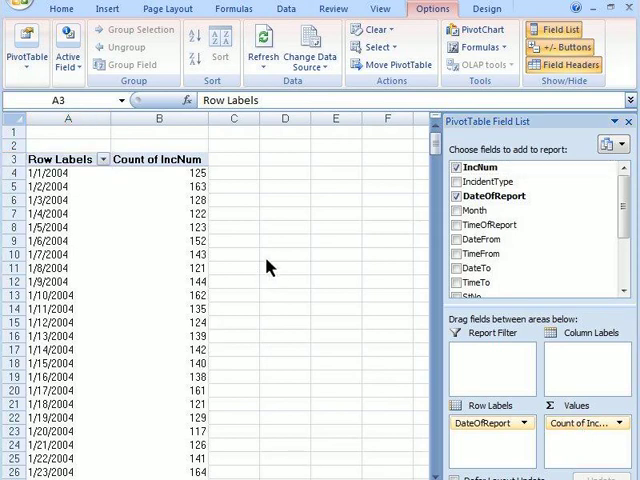
mouse_move(278, 256)
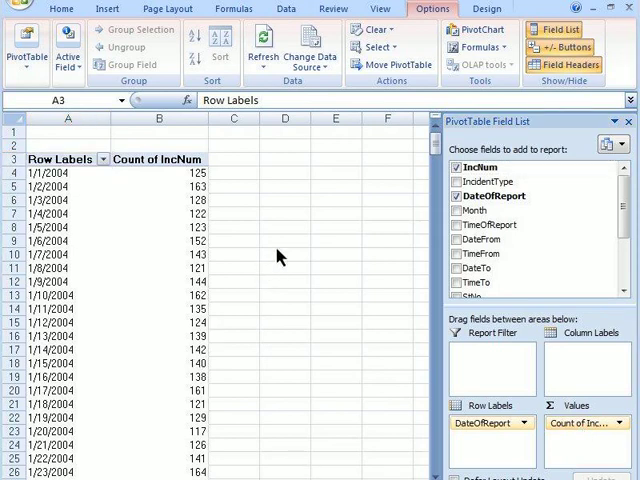
mouse_move(204, 188)
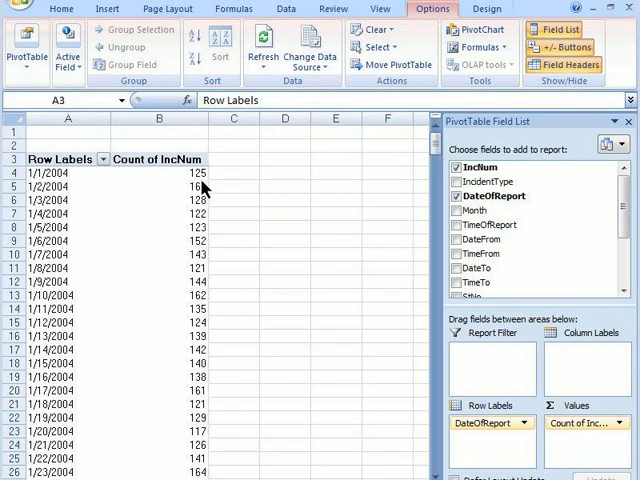
- Sort the date rows by incident count from largest to smallest, 224 first
click(180, 172)
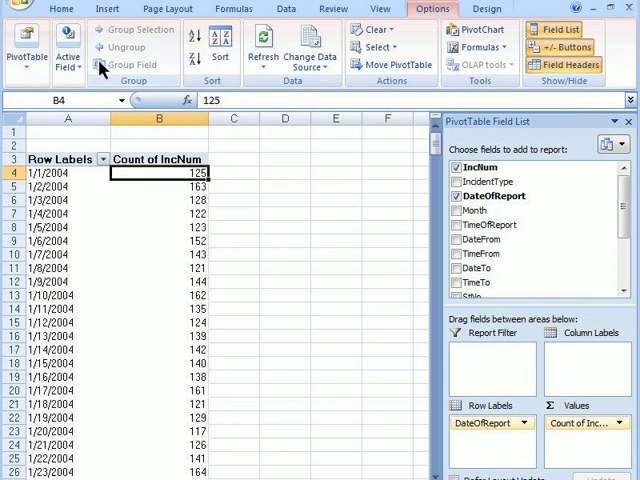
click(66, 8)
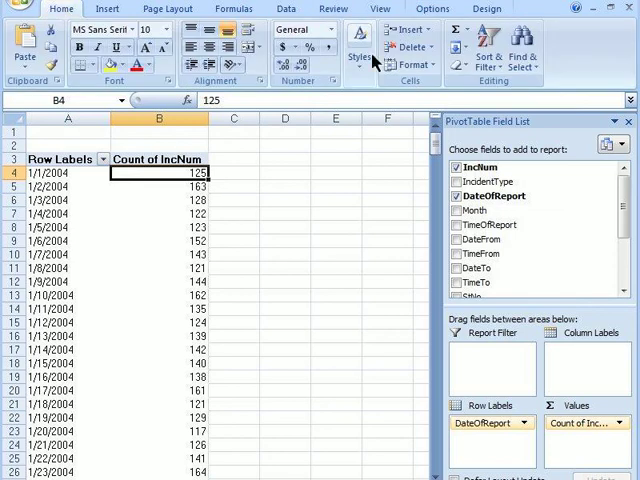
click(492, 44)
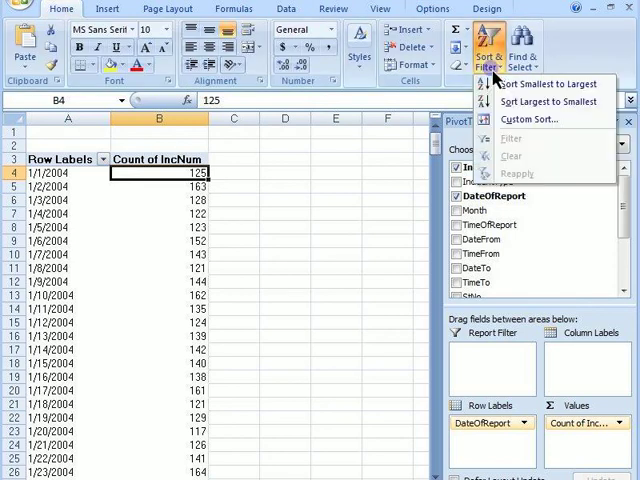
mouse_move(534, 100)
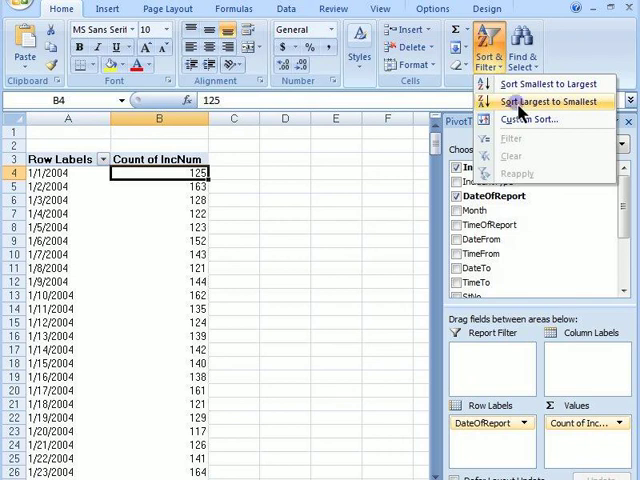
click(546, 102)
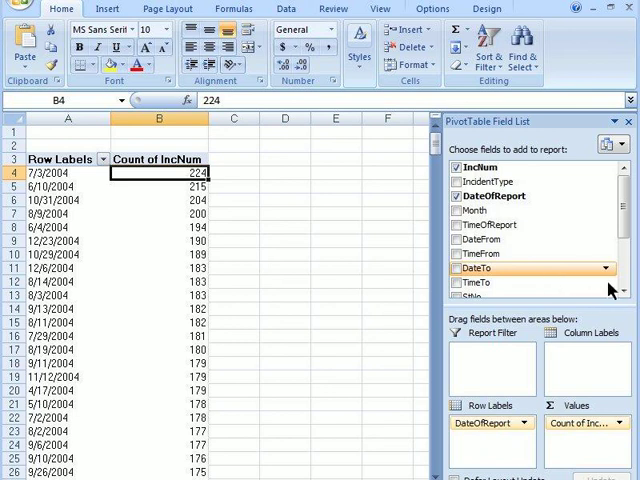
- Add Area to Column Labels so each date's count splits into area columns
scroll(down, 3)
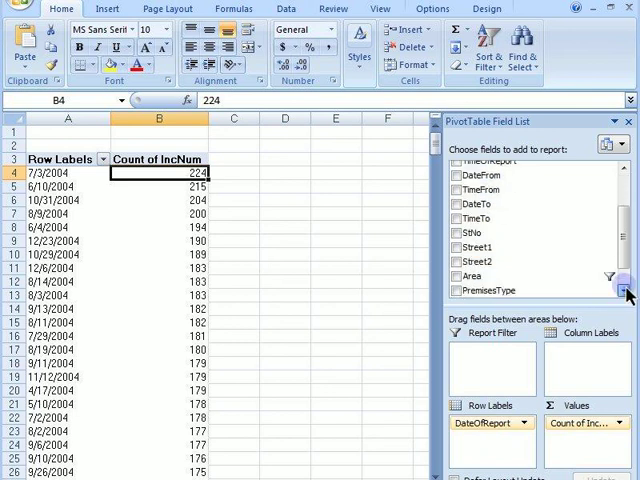
scroll(down, 3)
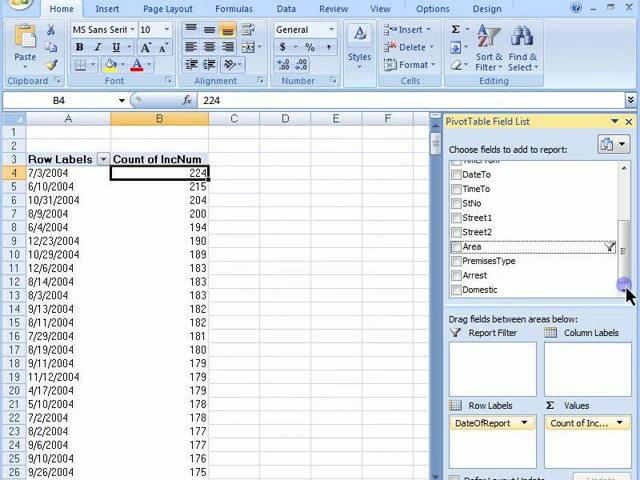
click(456, 246)
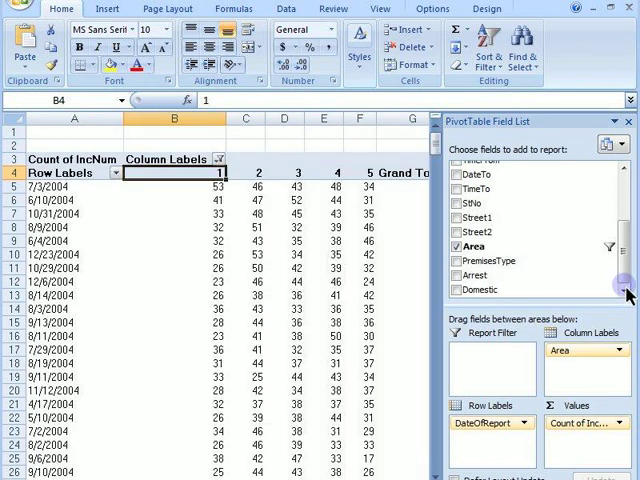